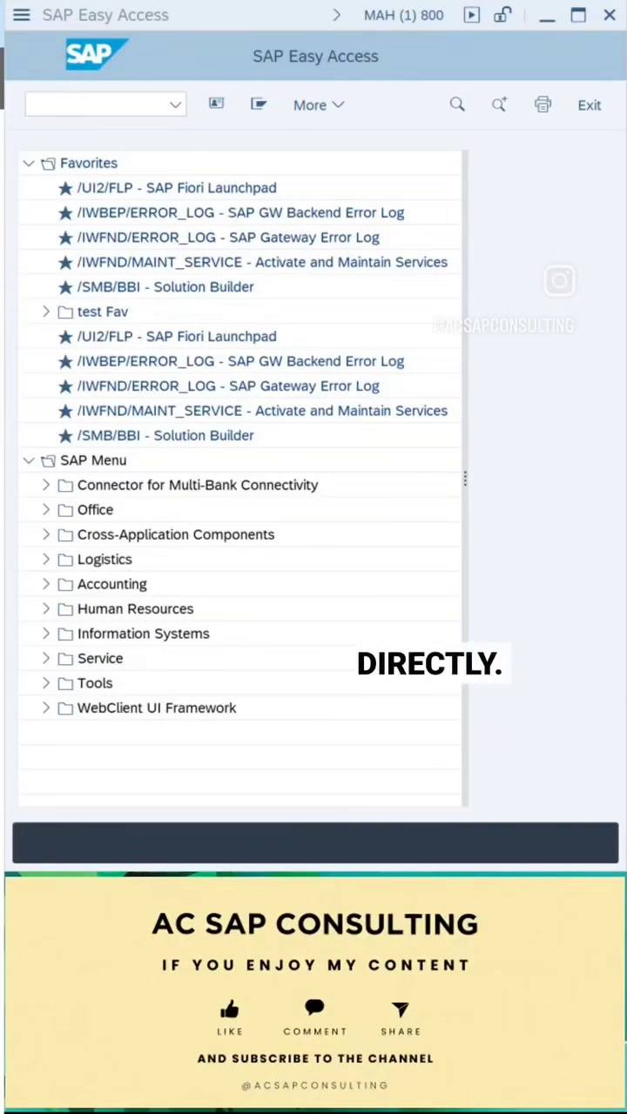
Step: Start transaction KE3I to reach the SAP-EIS Transport Tool
{"action": "left_click", "coordinate": [96, 104]}
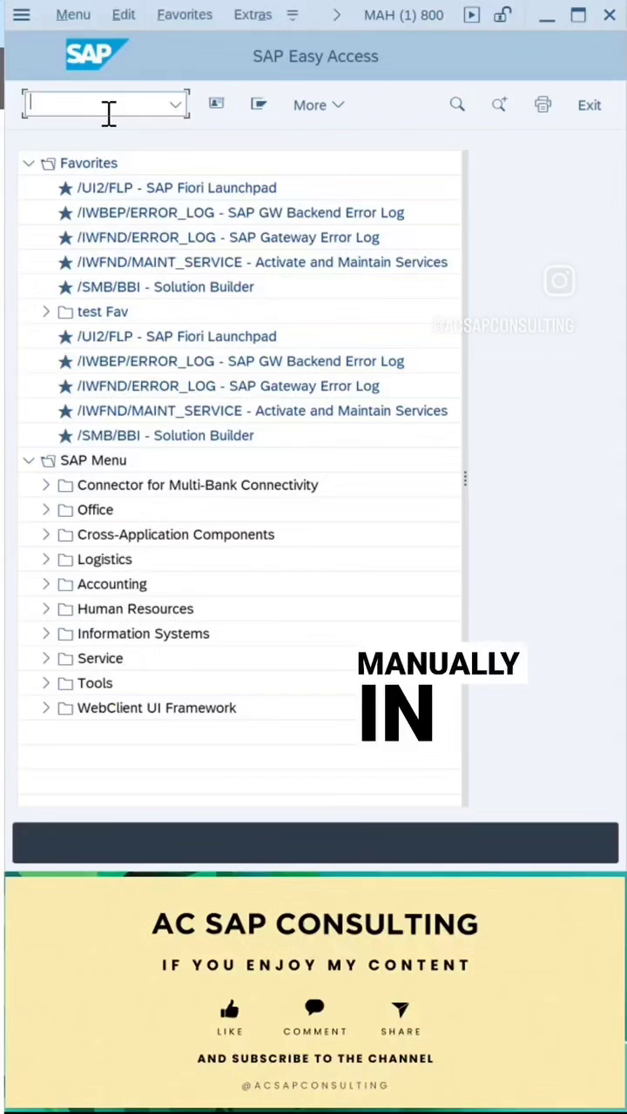
{"action": "type", "text": "KE3"}
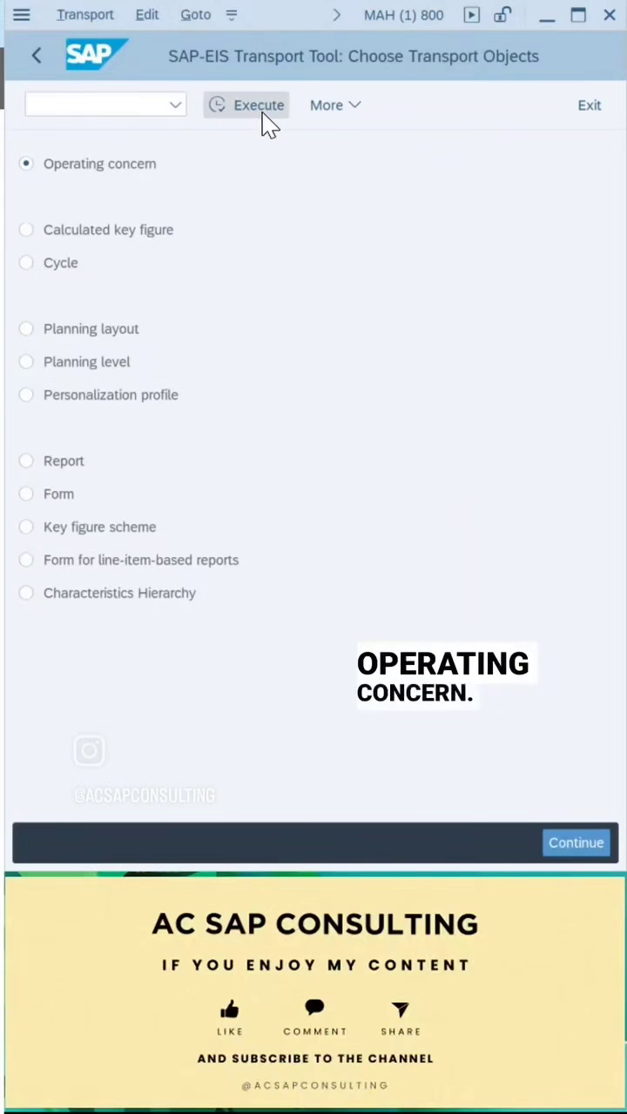
Step: Execute the transport for object type Operating concern
{"action": "left_click", "coordinate": [257, 105]}
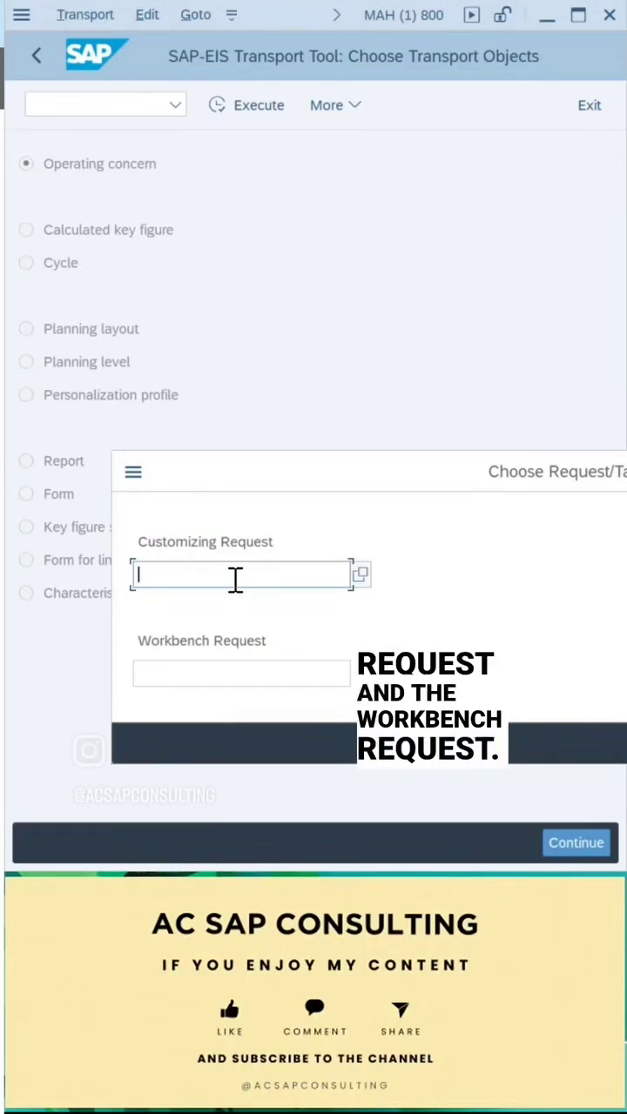
Step: Assign customizing request MAHK926212 and workbench request MAHK926214 and continue
{"action": "left_click", "coordinate": [358, 574]}
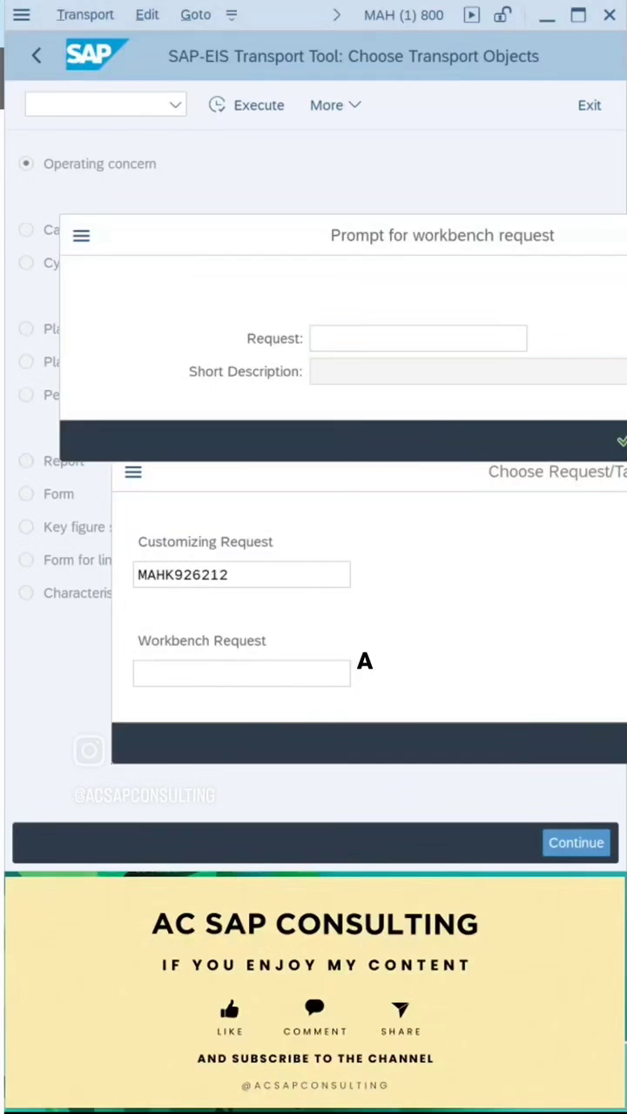
{"action": "type", "text": "MAHK926214"}
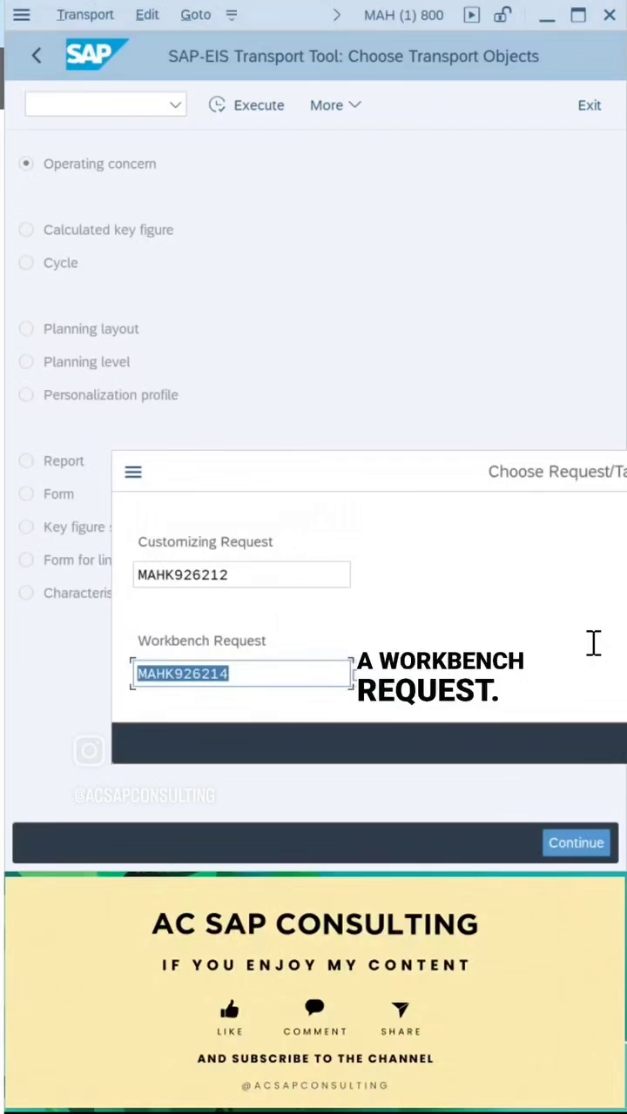
{"action": "key", "text": "Return"}
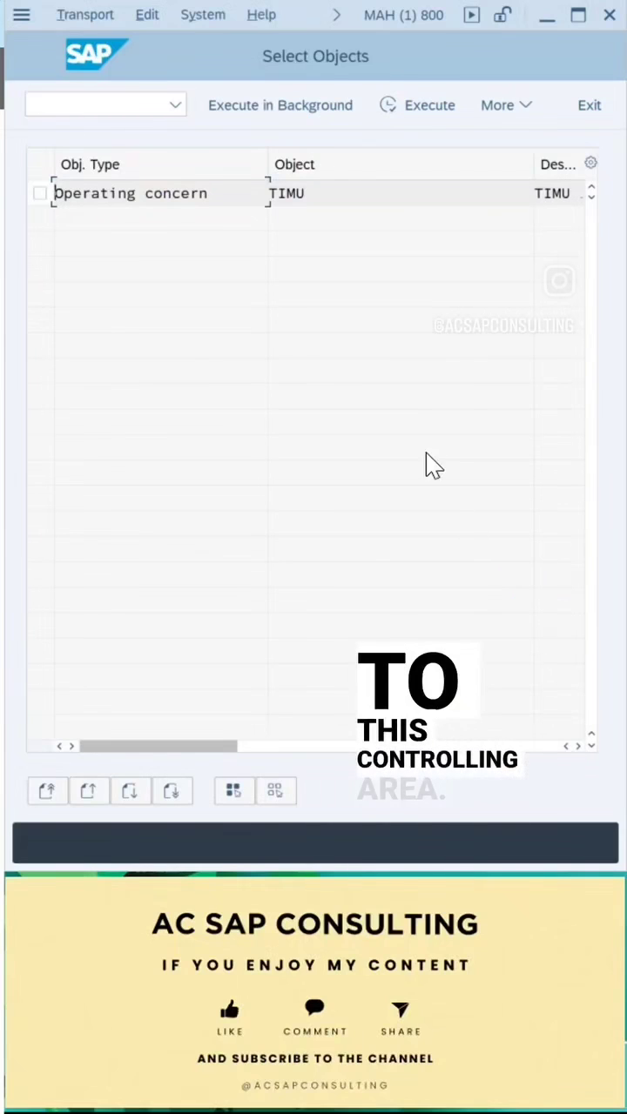
Step: Mark operating concern TIMU and execute its transport
{"action": "left_click", "coordinate": [38, 193]}
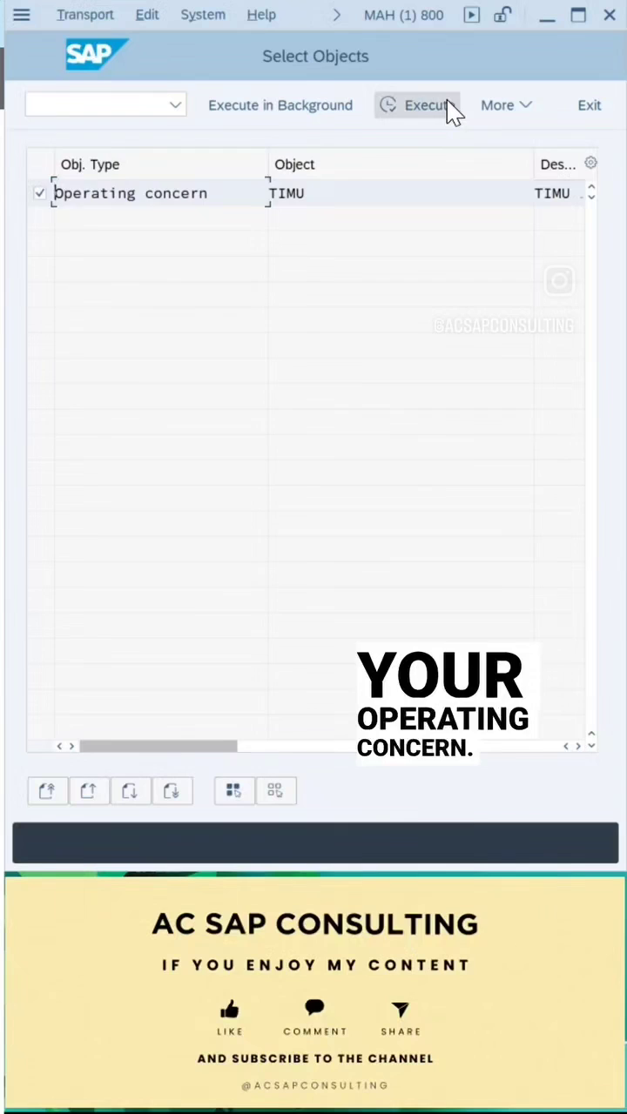
{"action": "left_click", "coordinate": [425, 104]}
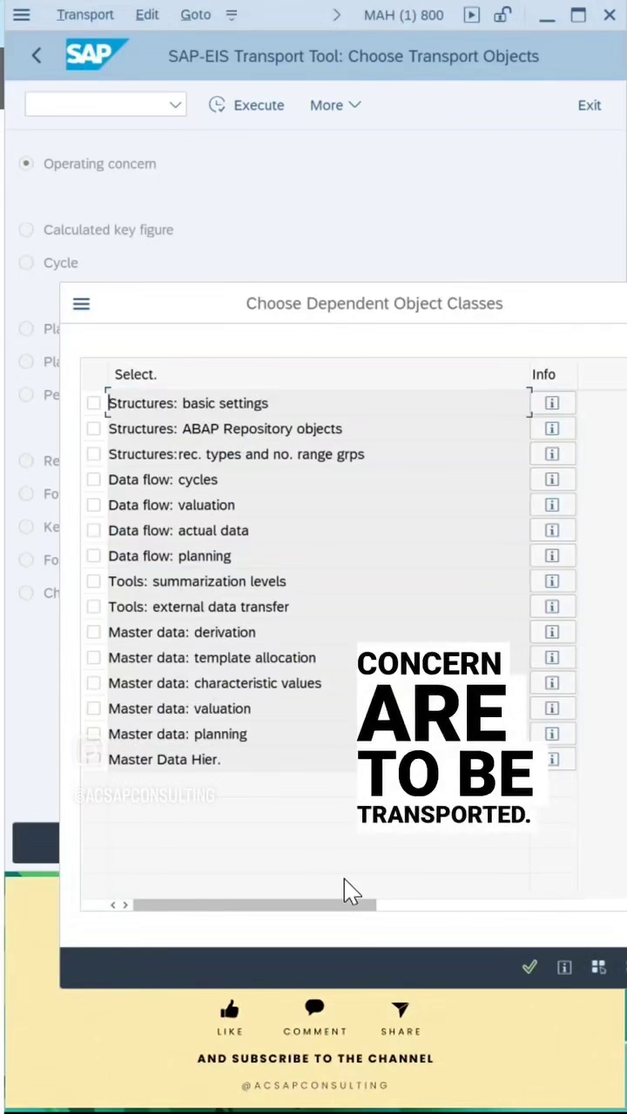
Step: Select all dependent object classes of TIMU for transport
{"action": "left_click", "coordinate": [529, 968]}
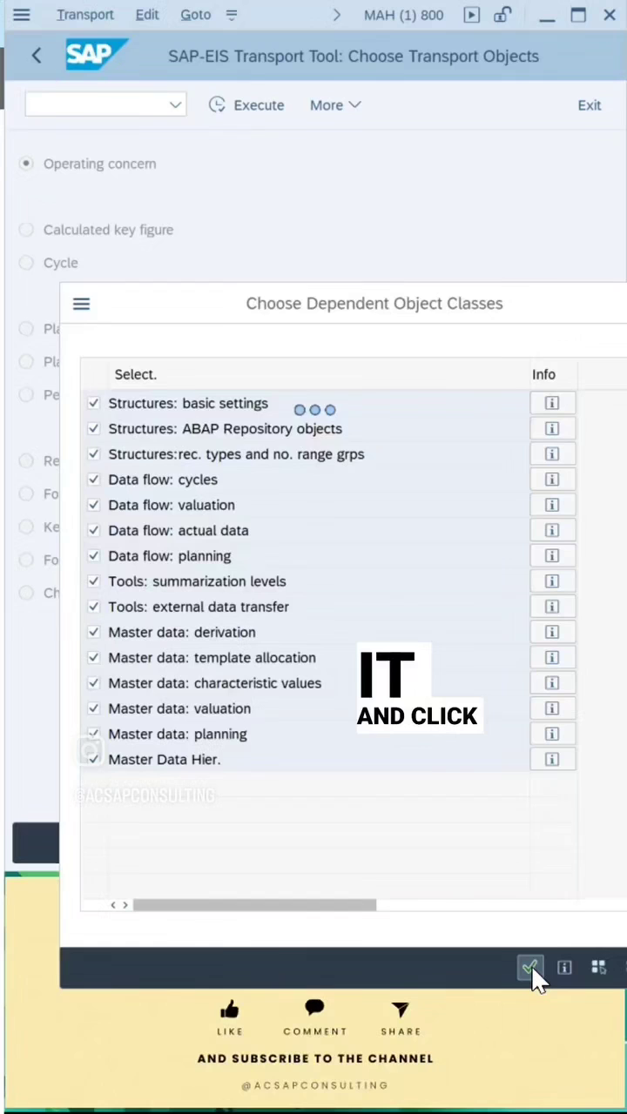